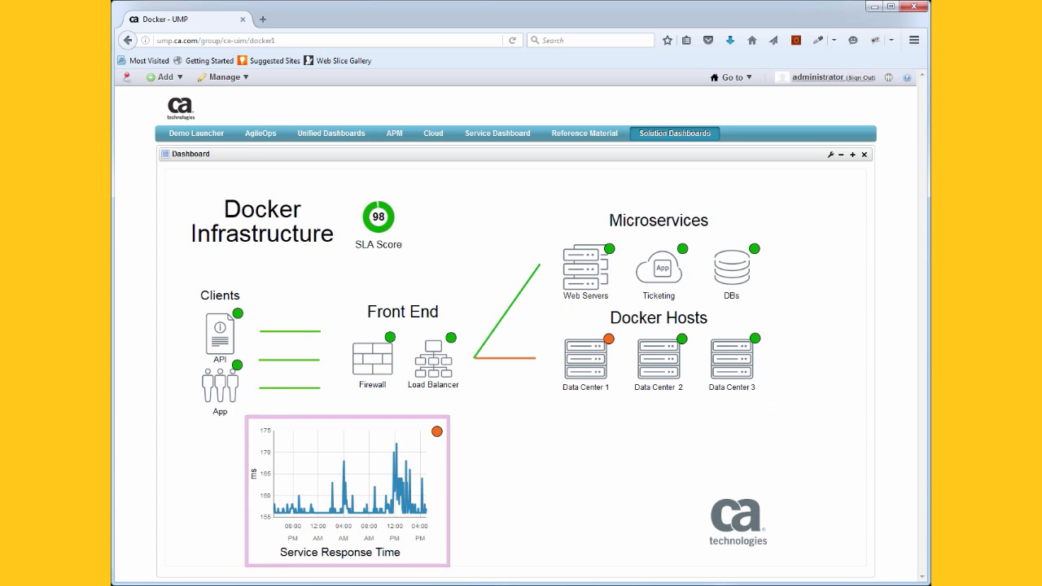
Step: Open the Container Tomcat Detail dashboard for elegant_davinci:cars from its Tomcat Status icon
left_click(377, 217)
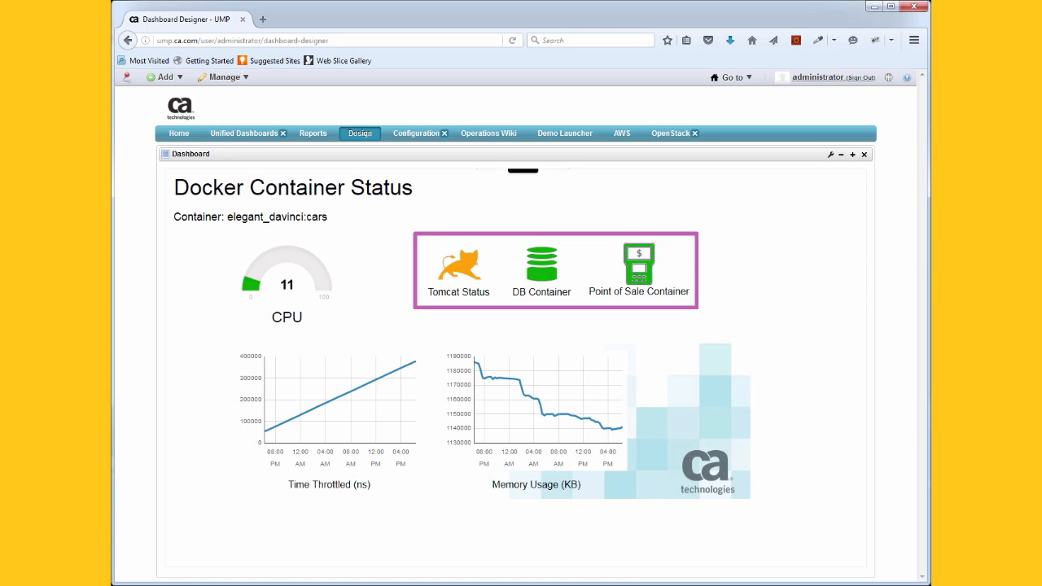
left_click(457, 265)
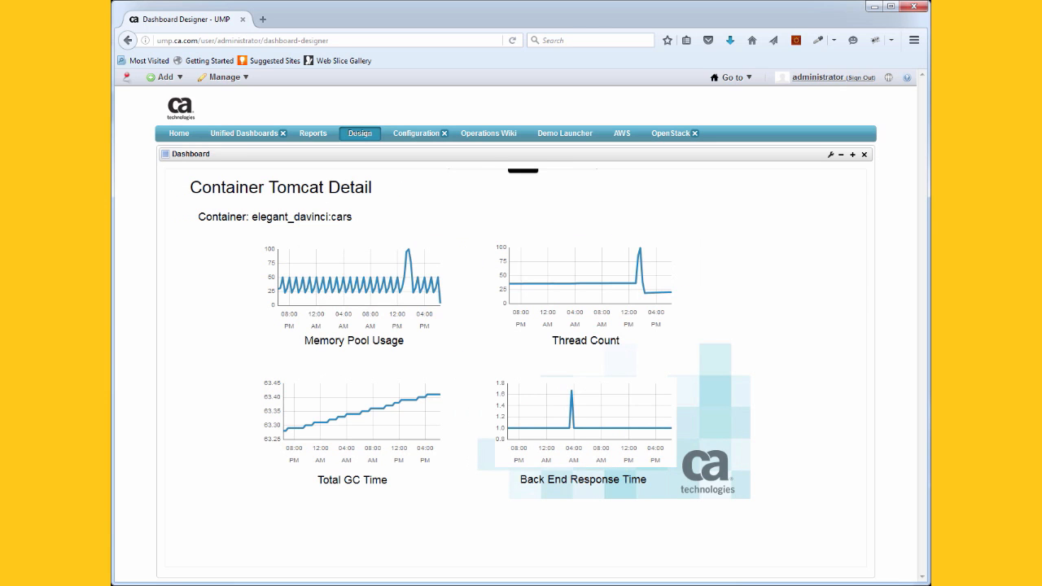